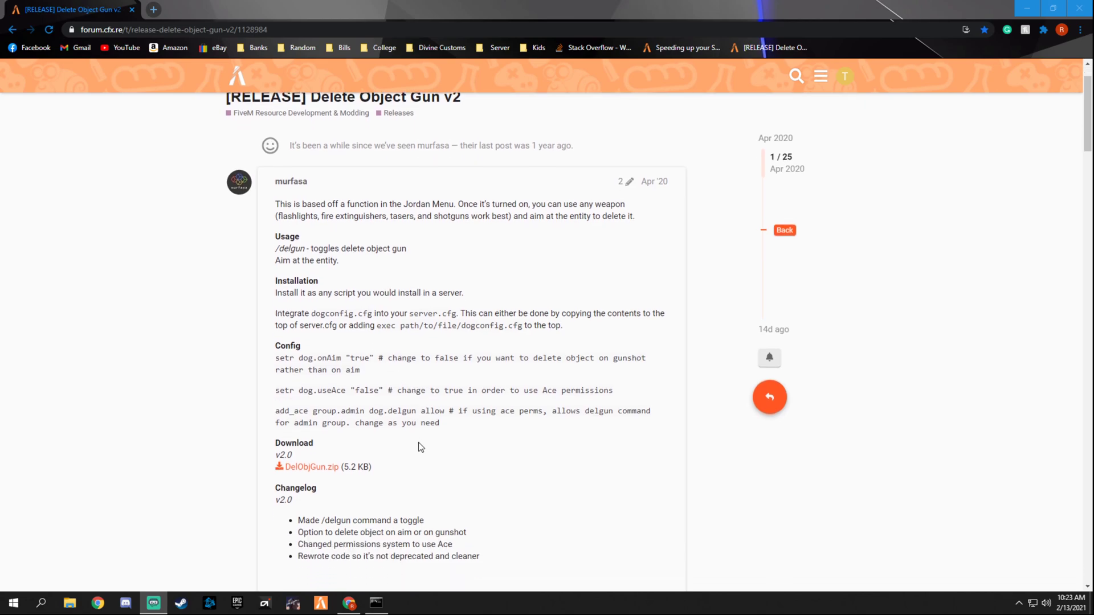
Step: Highlight the Config lines in the Delete Object Gun v2 post, then minimize Chrome
{"action": "left_click_drag", "start_coordinate": [275, 358], "coordinate": [440, 422]}
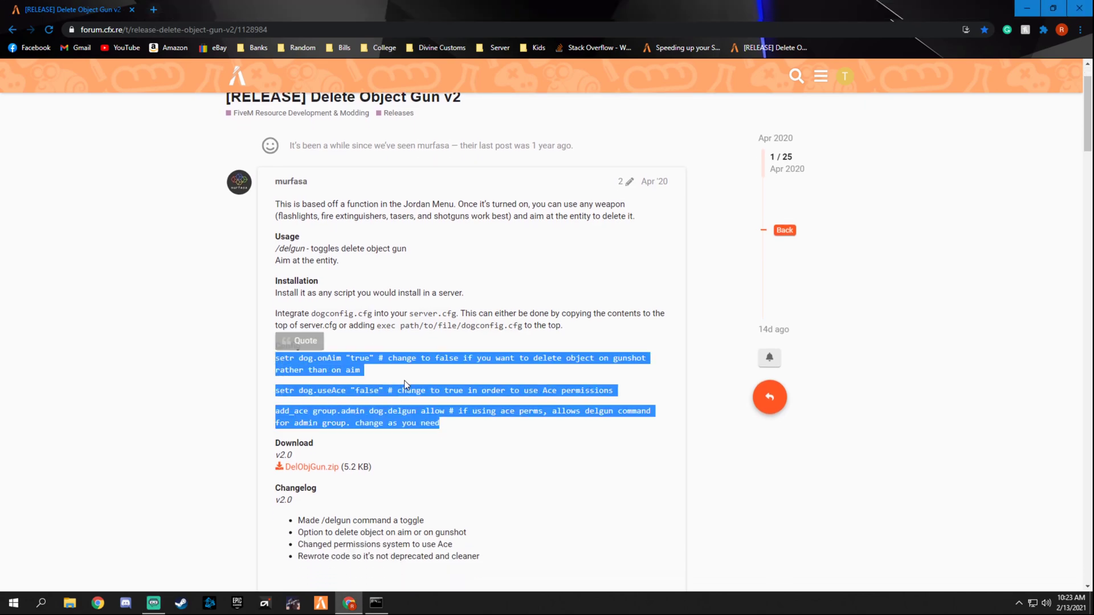
{"action": "left_click", "coordinate": [335, 262]}
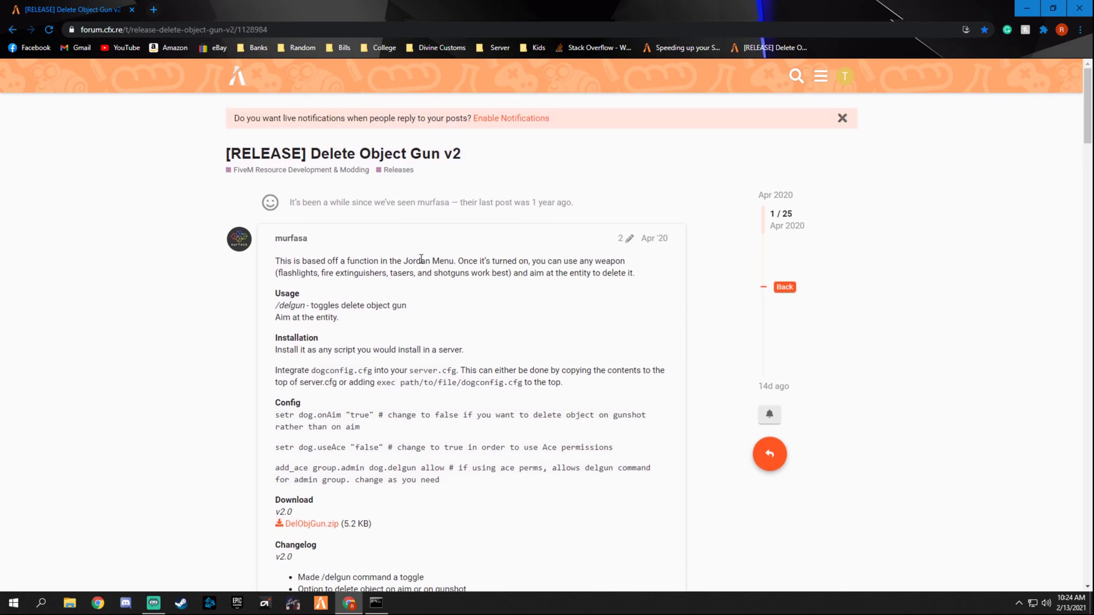
{"action": "left_click", "coordinate": [310, 523]}
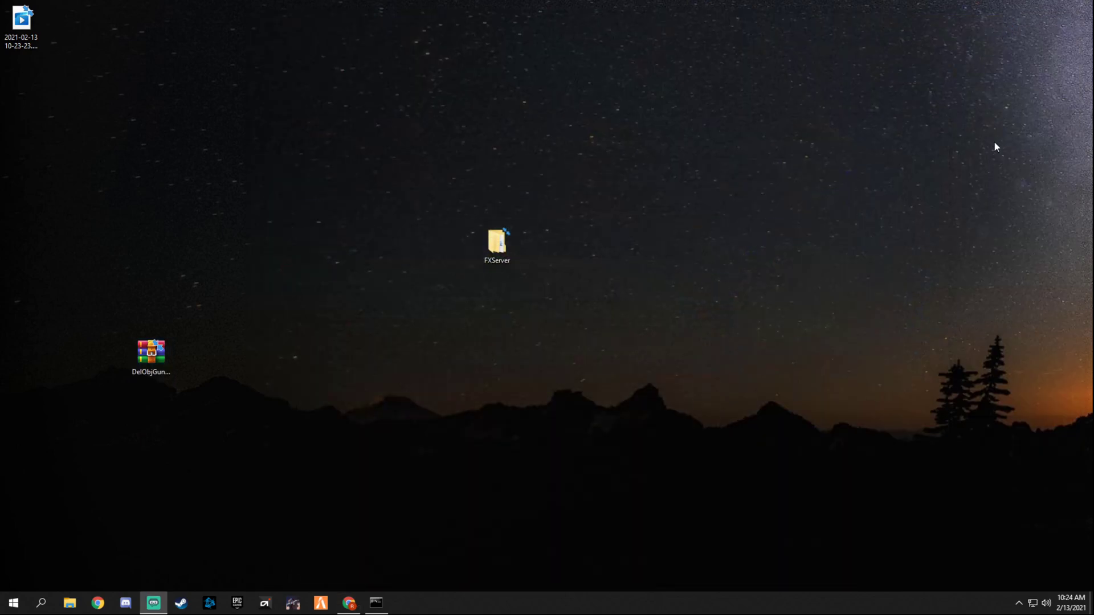
Step: Extract the DelObjGun folder from DelObjGun.zip into FXServer's server-data resources and enter it
{"action": "left_click", "coordinate": [497, 244]}
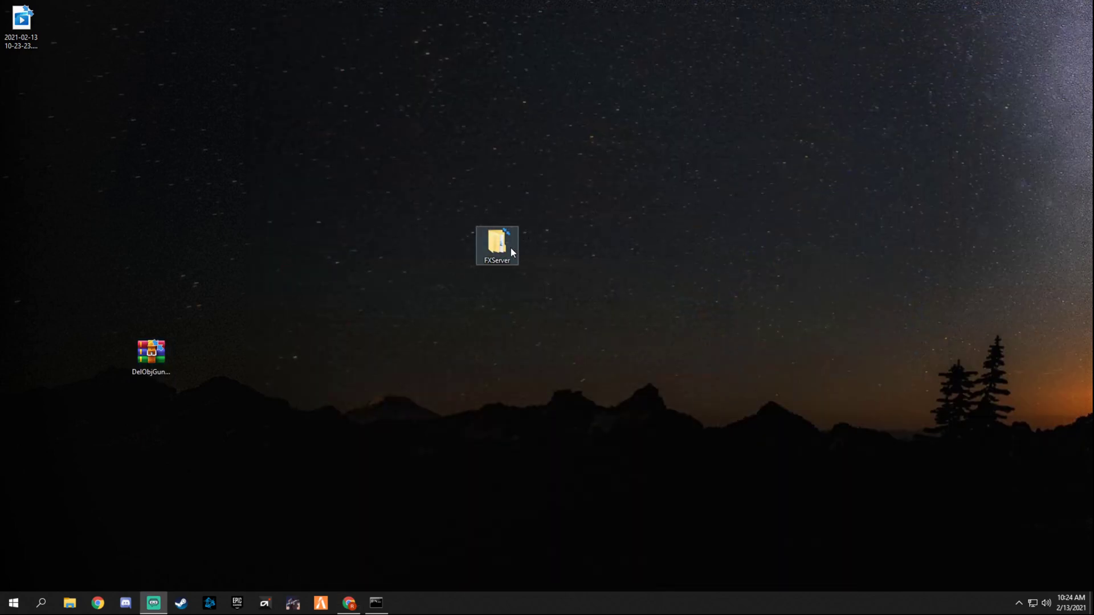
{"action": "double_click", "coordinate": [497, 244]}
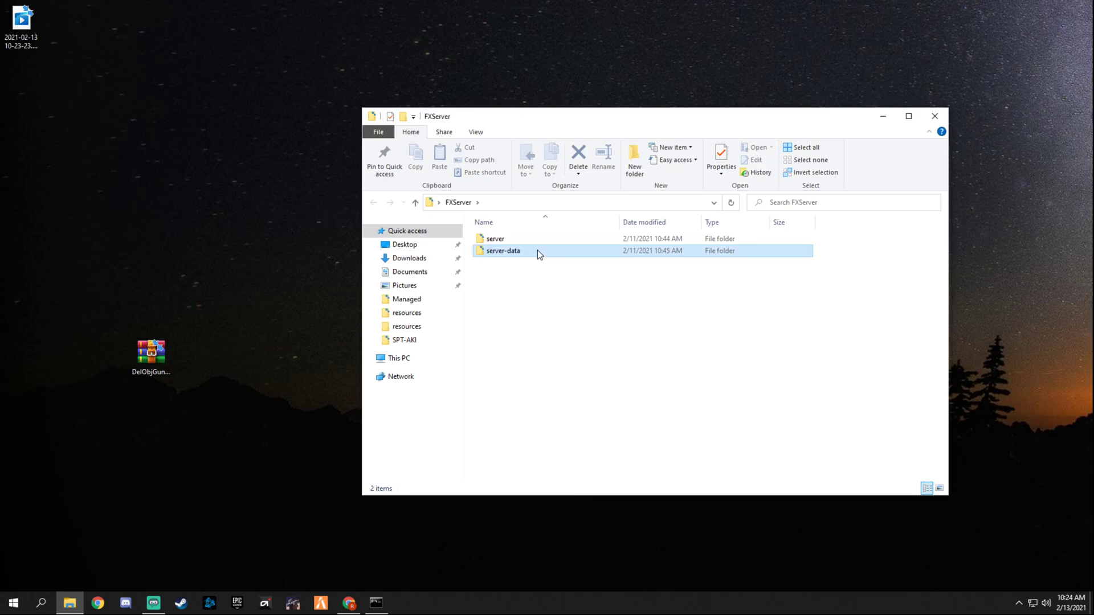
{"action": "double_click", "coordinate": [502, 250]}
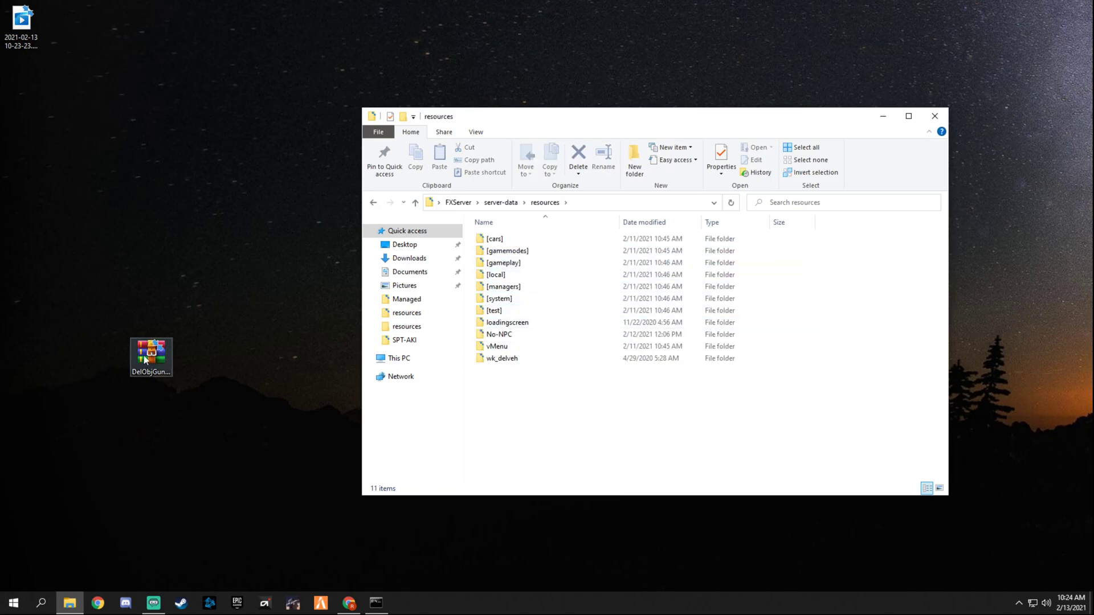
{"action": "double_click", "coordinate": [150, 352]}
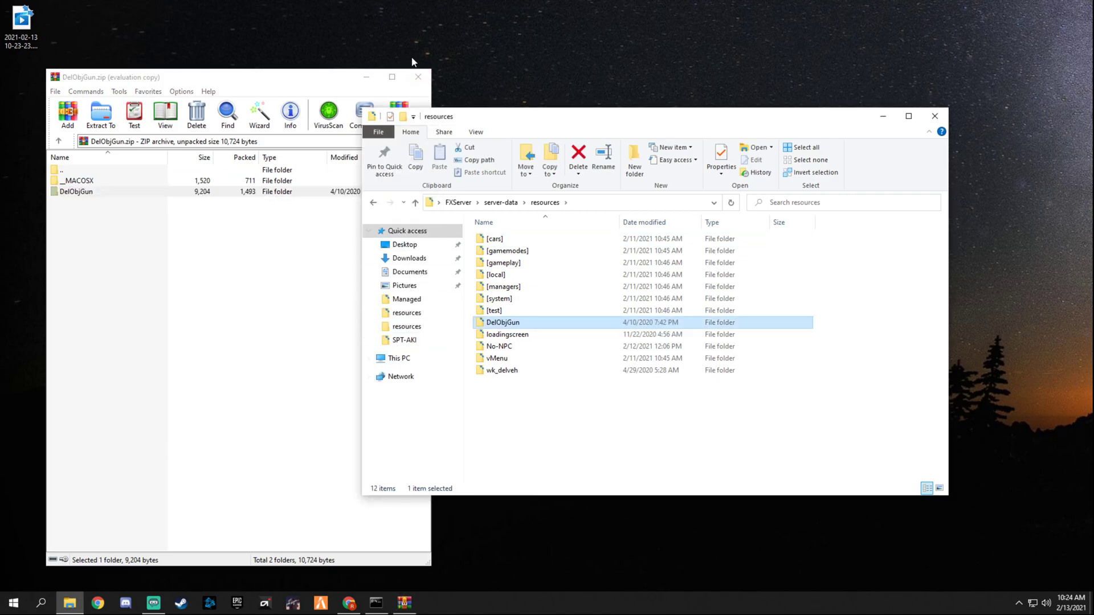
{"action": "left_click", "coordinate": [417, 76]}
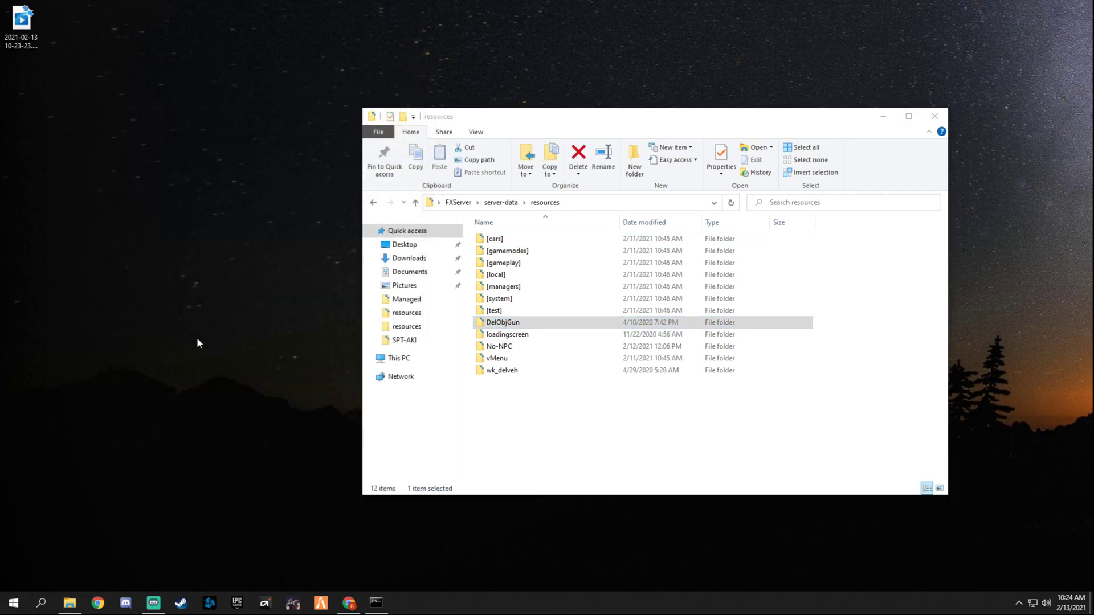
{"action": "double_click", "coordinate": [502, 322]}
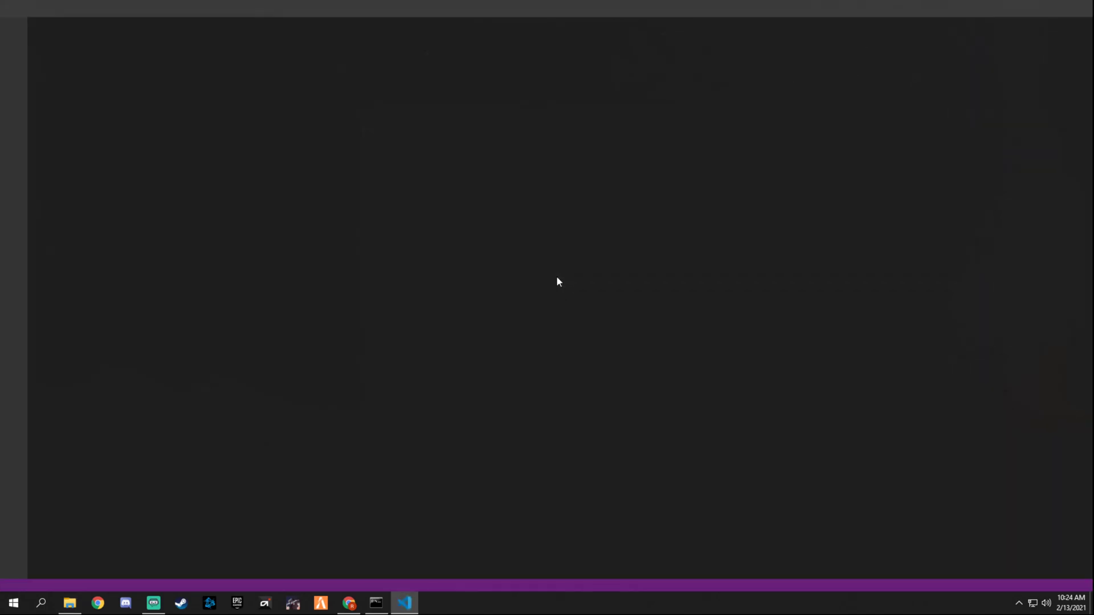
Step: Select the whole dogconfig.cfg contents (onAim, useAce, add_ace settings) for copying
{"action": "left_click", "coordinate": [403, 603]}
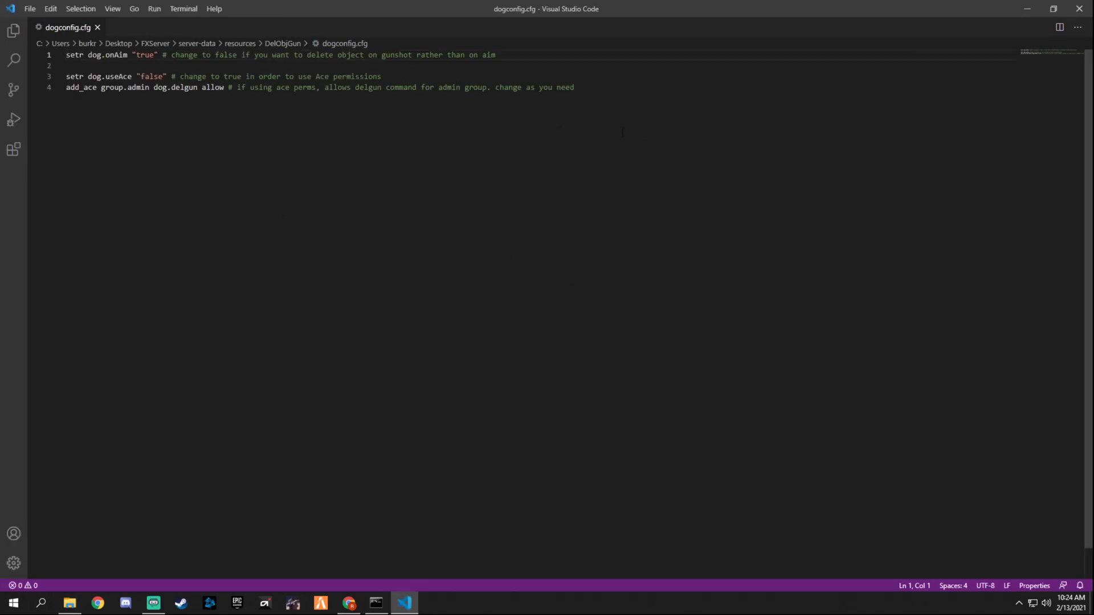
{"action": "key", "text": "ctrl+a"}
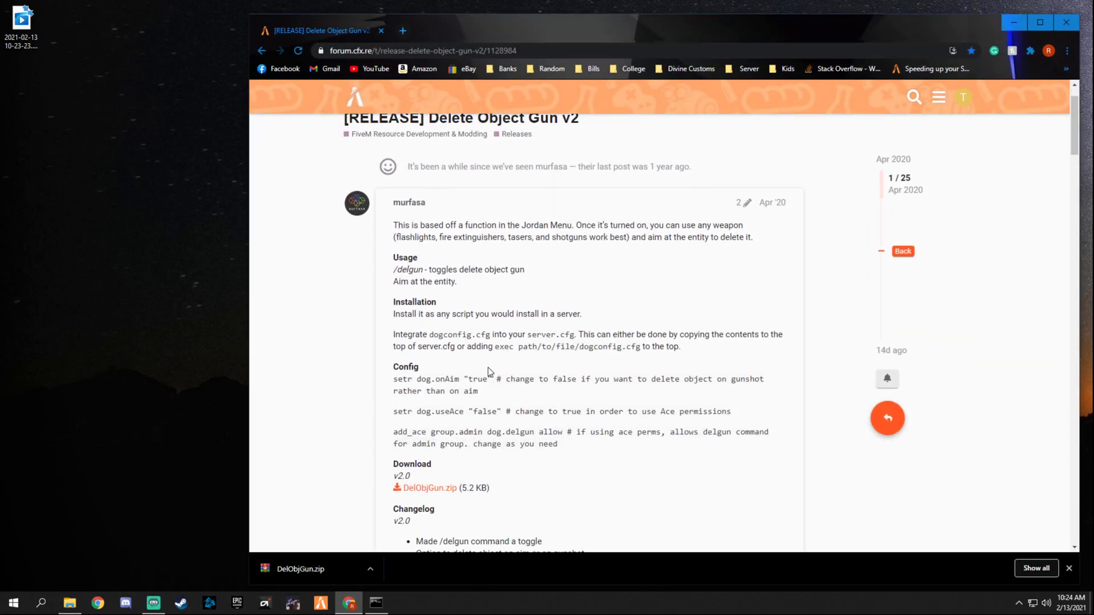
{"action": "mouse_move", "coordinate": [517, 369]}
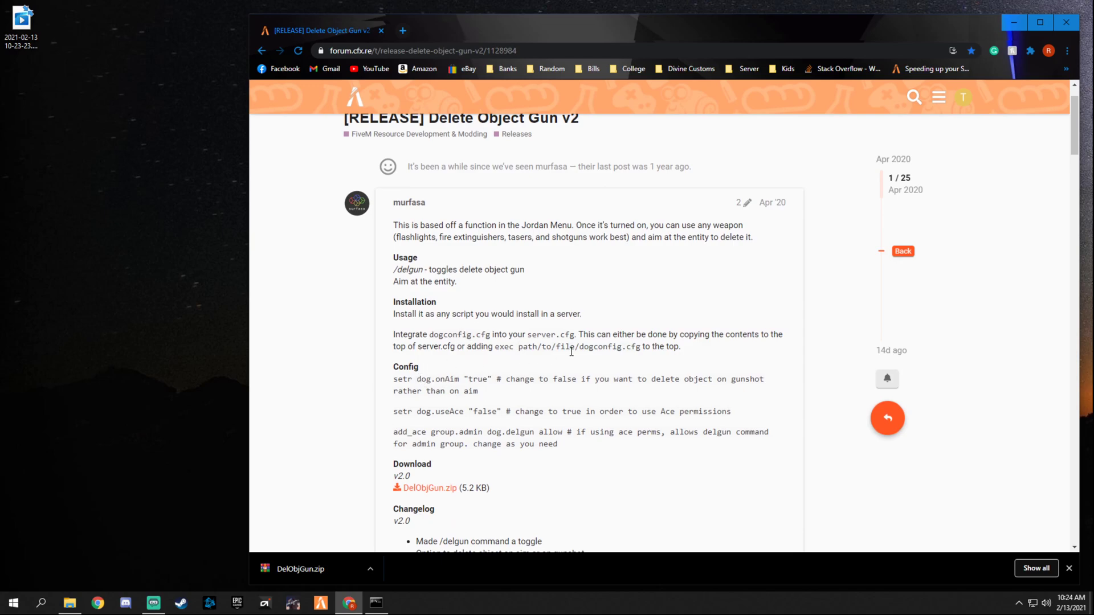
Step: Highlight the 'exec path/to/file/dogconfig.cfg' install instruction in the forum post
{"action": "left_click_drag", "start_coordinate": [596, 334], "coordinate": [677, 334]}
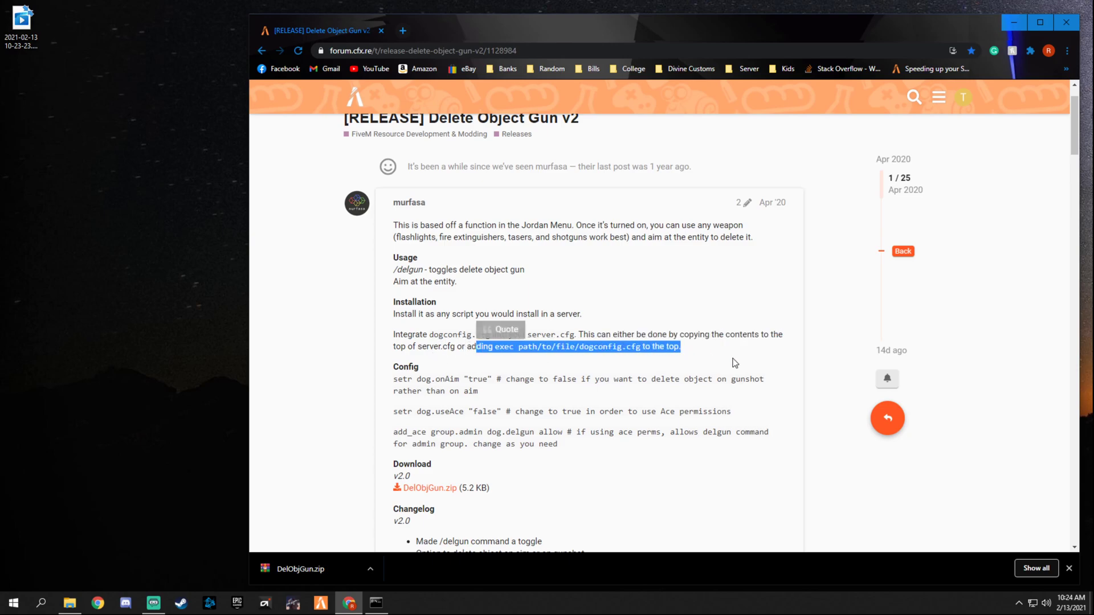
{"action": "left_click", "coordinate": [515, 472]}
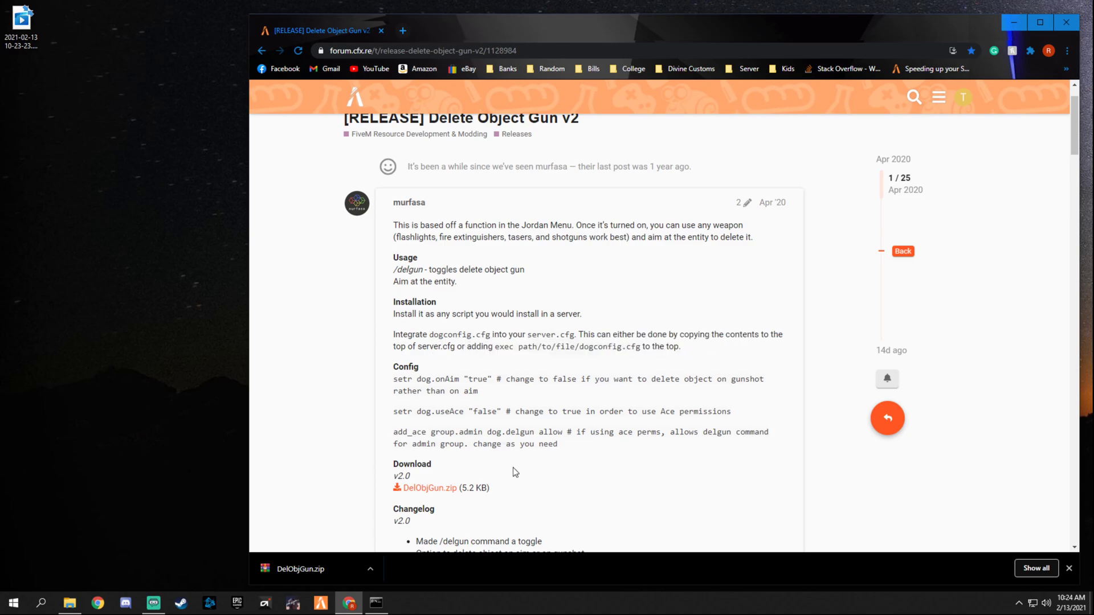
{"action": "left_click_drag", "start_coordinate": [393, 378], "coordinate": [556, 443]}
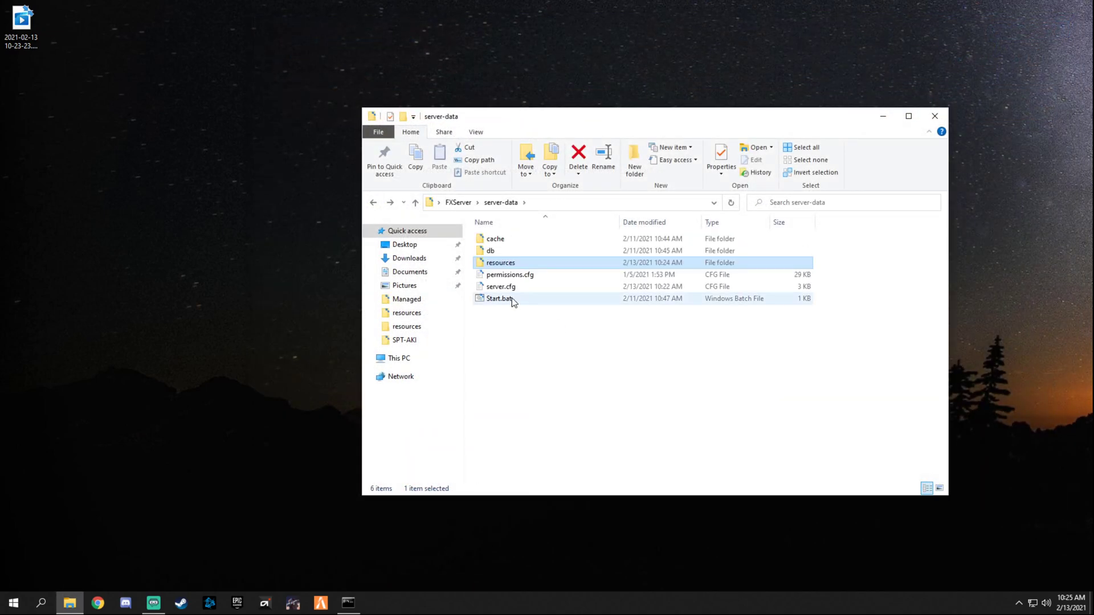
Step: Confirm DelObjGun in the resources folder and bring up its context menu
{"action": "double_click", "coordinate": [500, 287]}
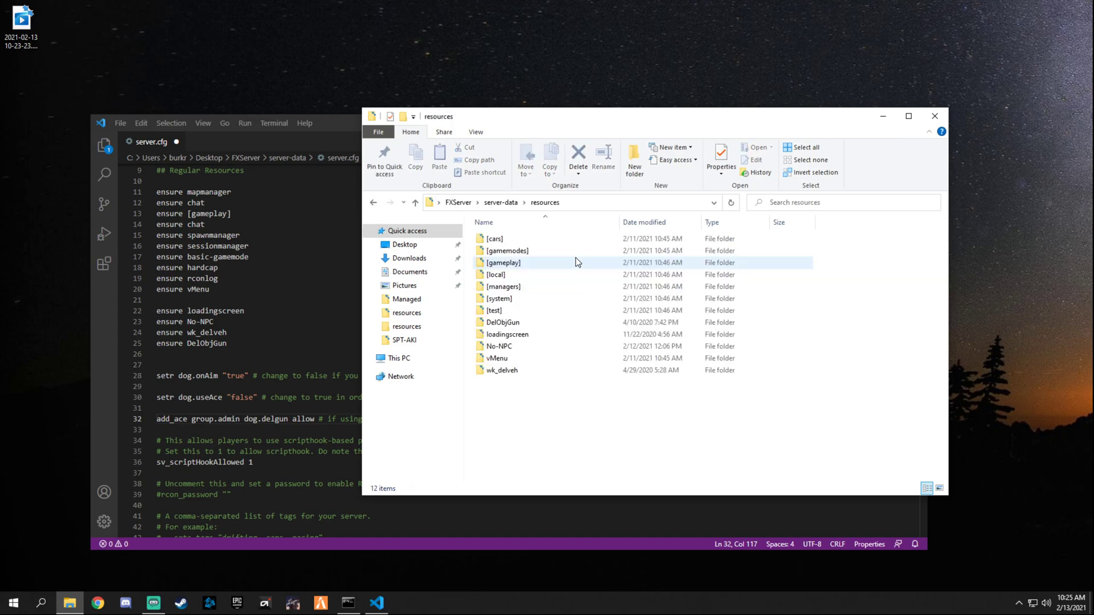
{"action": "right_click", "coordinate": [501, 321]}
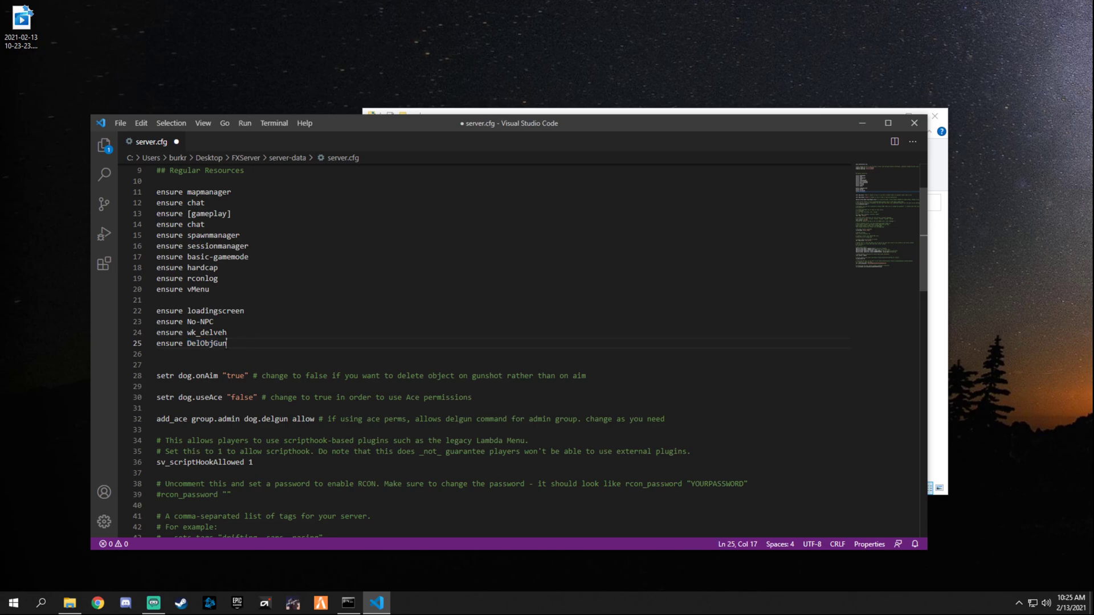
Step: Add a blank line after the delgun add_ace admin permission line in server.cfg and review the dog settings
{"action": "scroll", "scroll_direction": "down", "scroll_amount": 3}
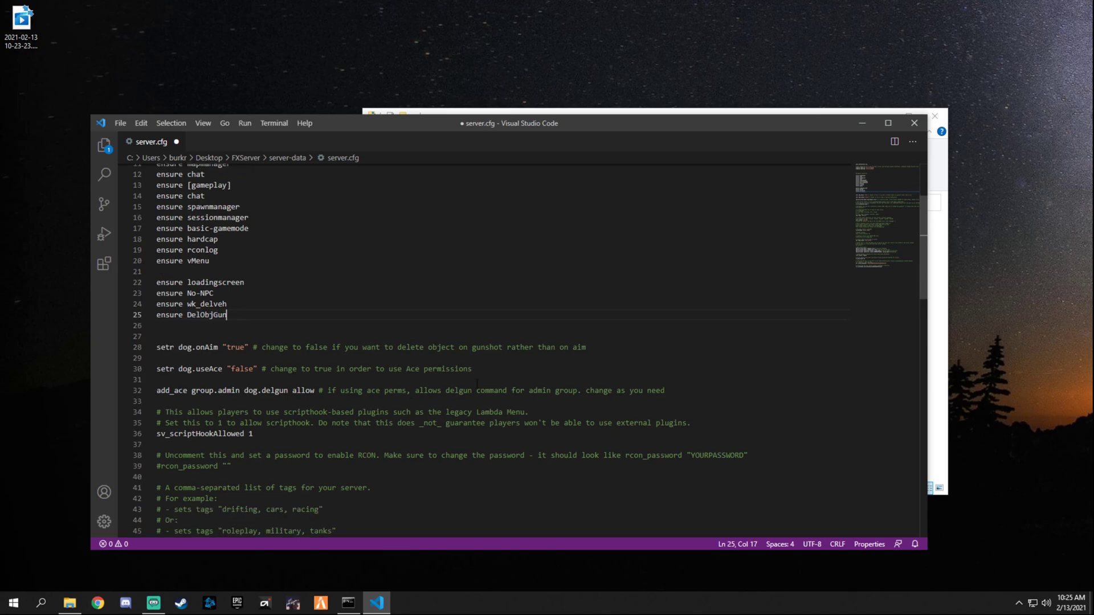
{"action": "double_click", "coordinate": [655, 391]}
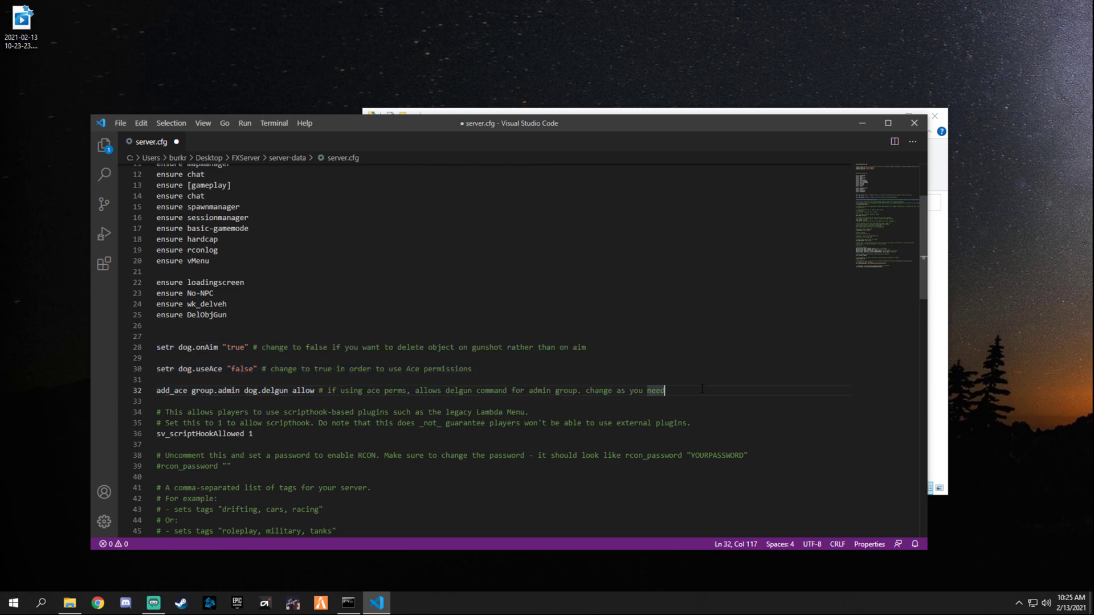
{"action": "key", "text": "Enter"}
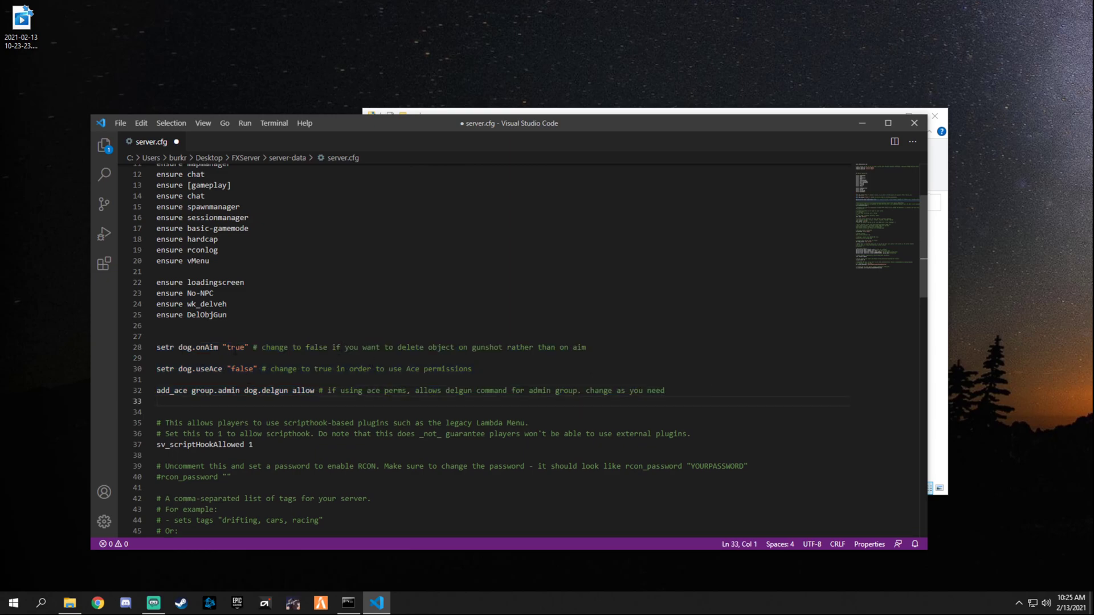
{"action": "double_click", "coordinate": [235, 347]}
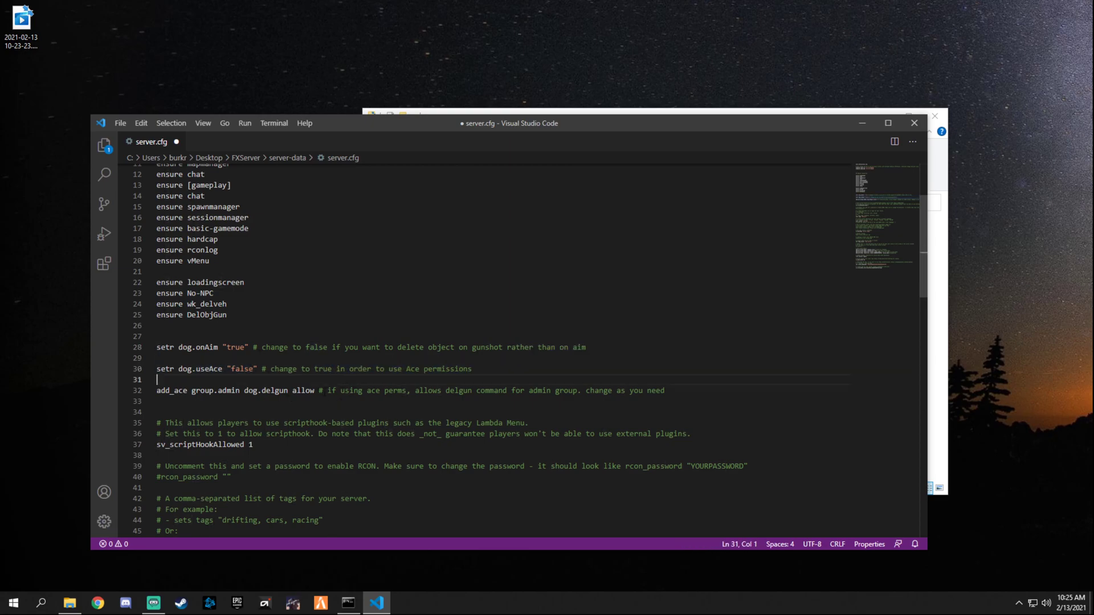
{"action": "double_click", "coordinate": [350, 389]}
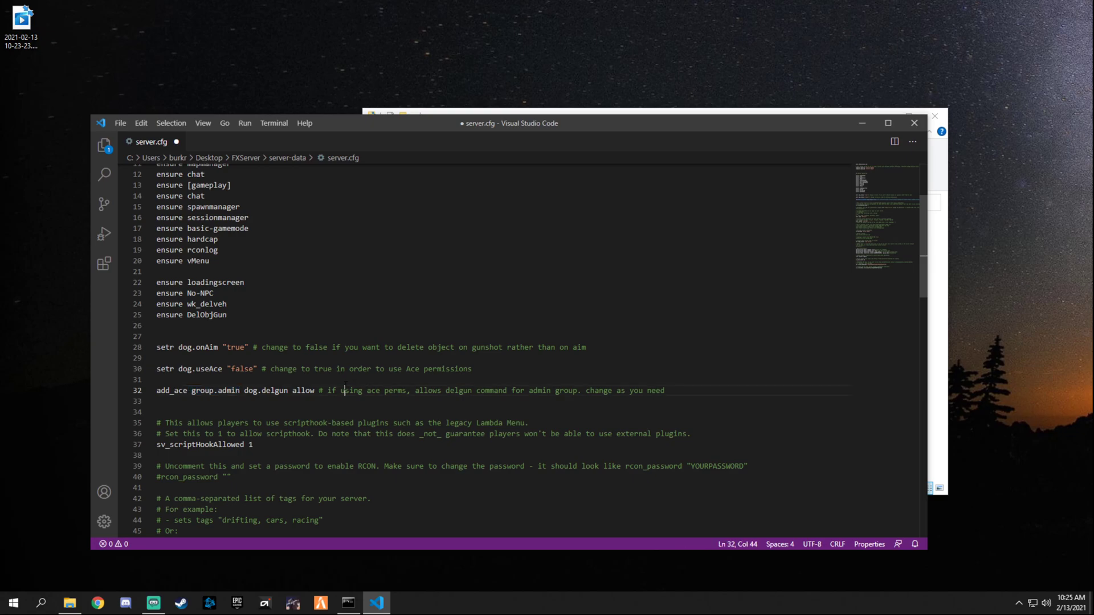
{"action": "double_click", "coordinate": [349, 390]}
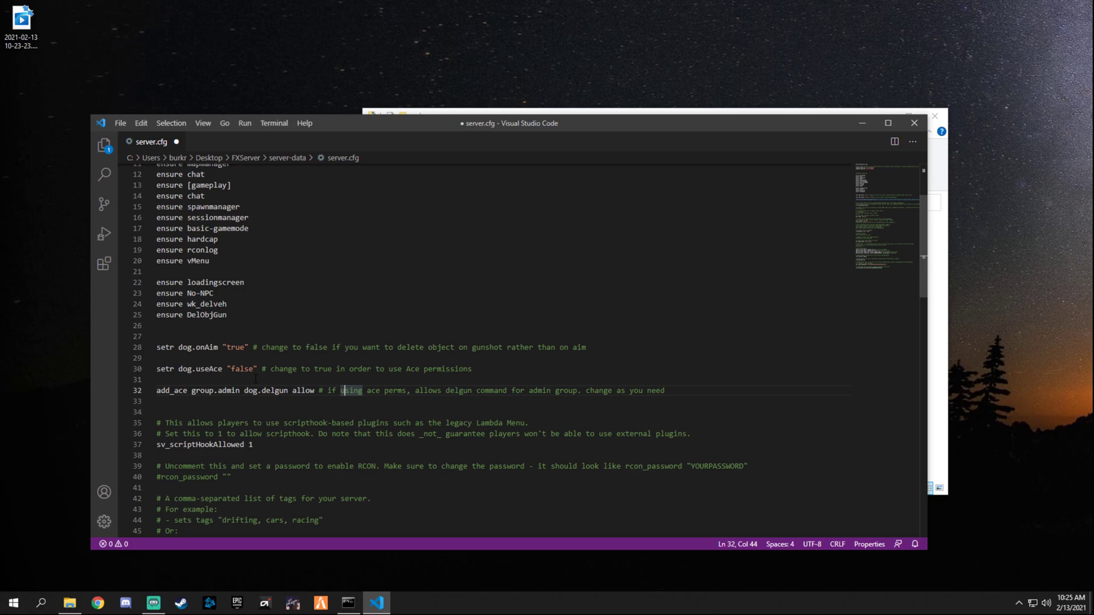
{"action": "scroll", "scroll_direction": "down", "scroll_amount": 3}
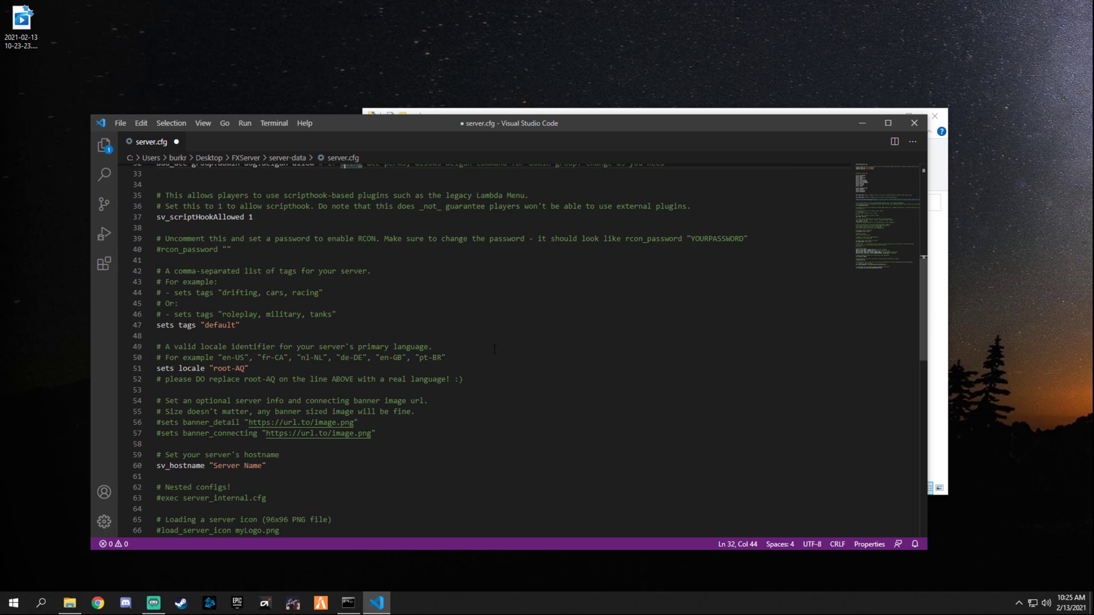
Step: Check group.admin on the steam admin line, save server.cfg and close the editor
{"action": "scroll", "scroll_direction": "down", "scroll_amount": 3}
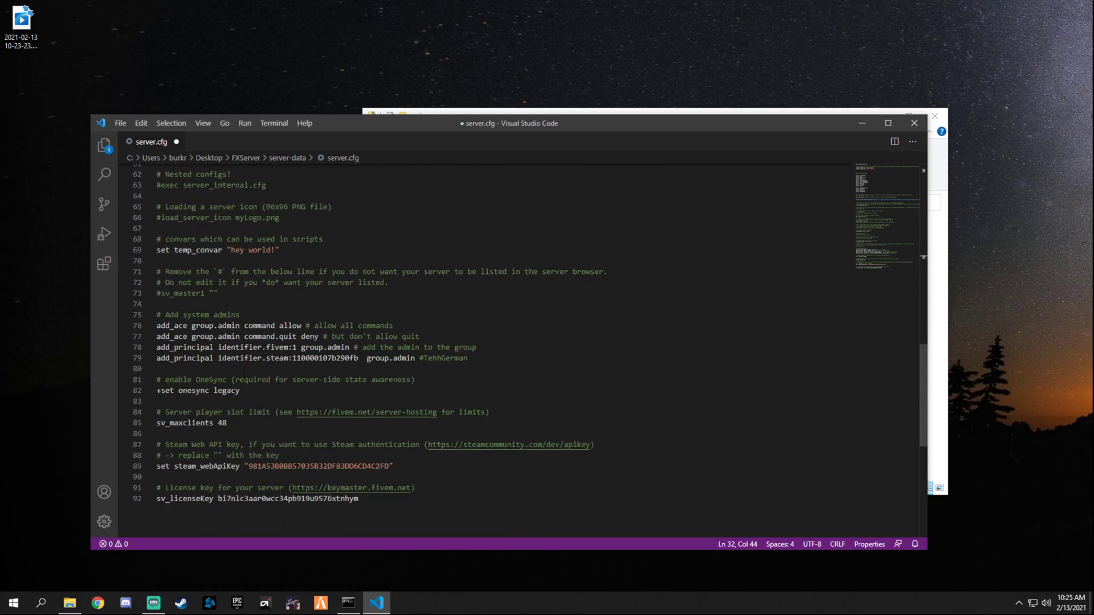
{"action": "left_click_drag", "start_coordinate": [179, 315], "coordinate": [231, 314]}
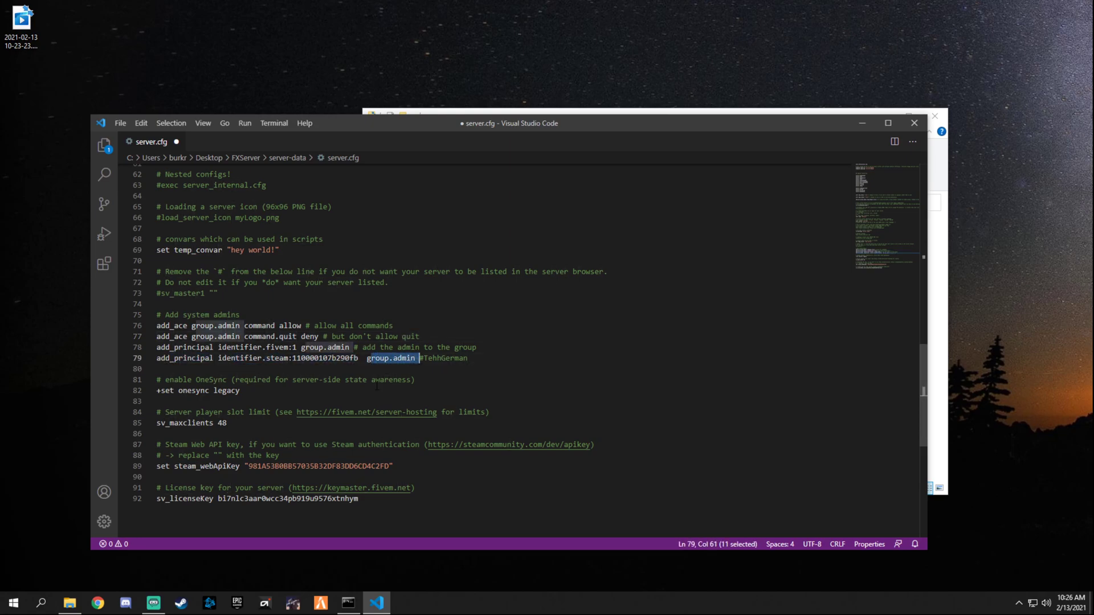
{"action": "left_click", "coordinate": [355, 380]}
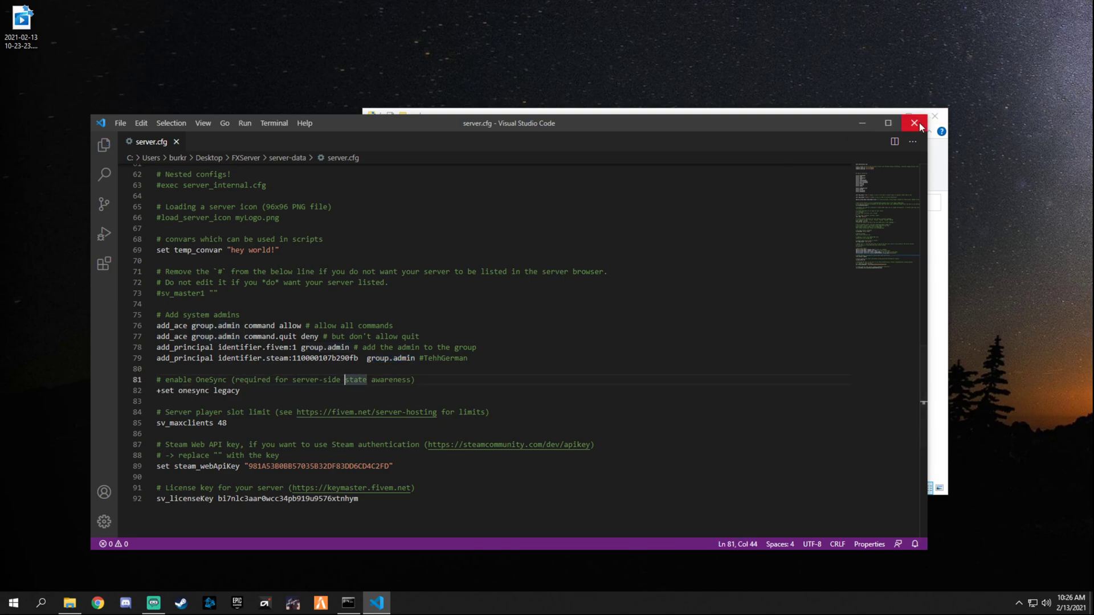
{"action": "left_click", "coordinate": [915, 124]}
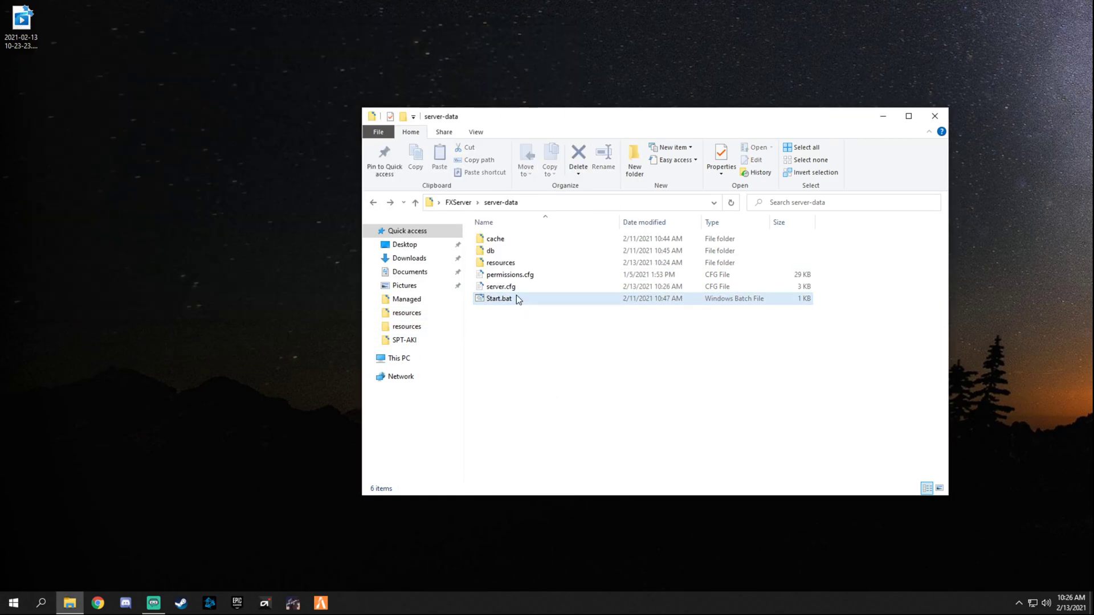
Step: Launch FXServer by running Start.bat from server-data
{"action": "double_click", "coordinate": [498, 298]}
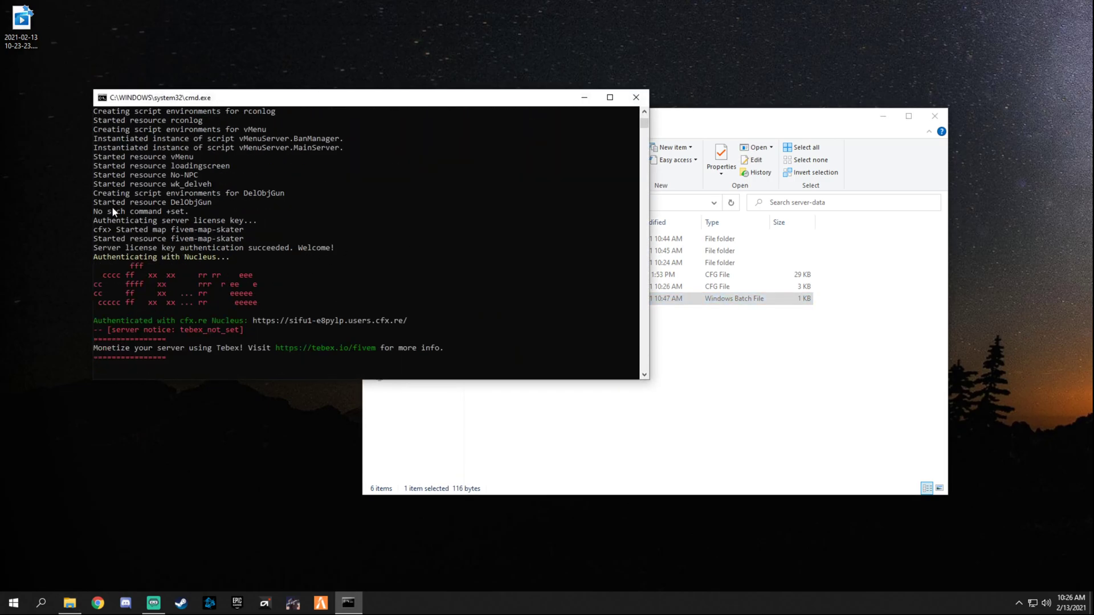
{"action": "mouse_move", "coordinate": [585, 97]}
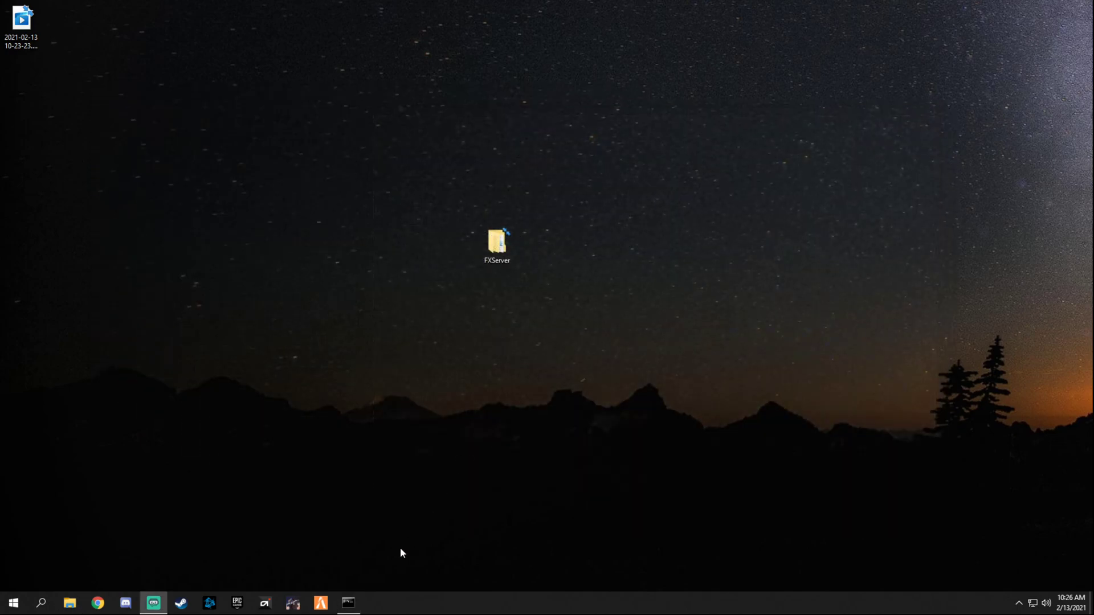
Step: Start the FiveM client and connect to the LOCALHOST server
{"action": "left_click", "coordinate": [497, 244]}
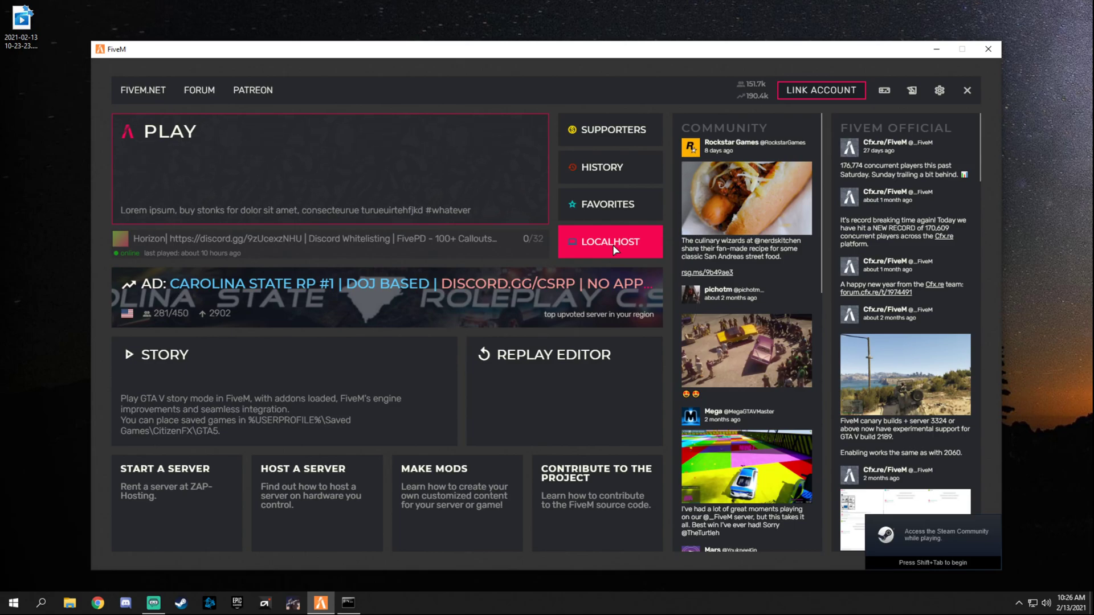
{"action": "left_click", "coordinate": [608, 241]}
{"action": "type", "text": "/"}
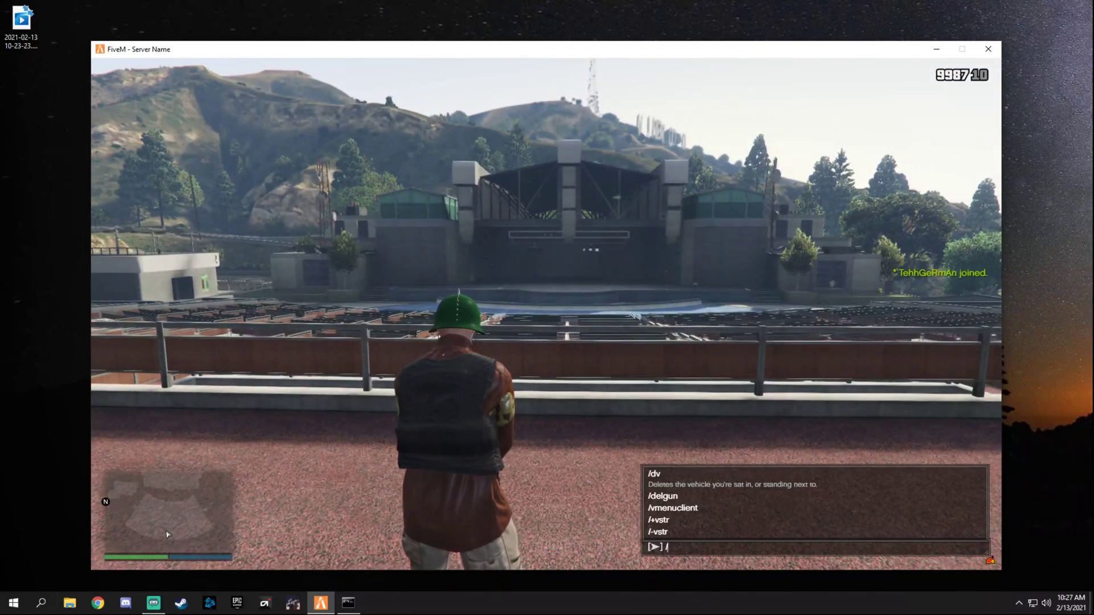
Step: Run the /delgun chat command in-game to test the delete gun, then bring up the Start menu
{"action": "type", "text": "delgu"}
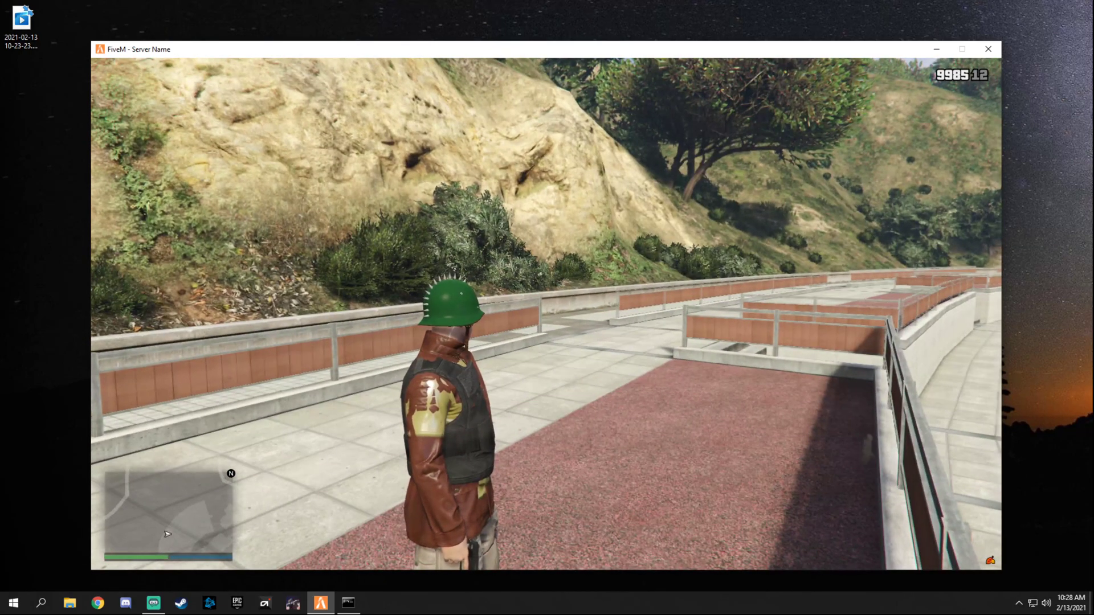
{"action": "left_click", "coordinate": [12, 603]}
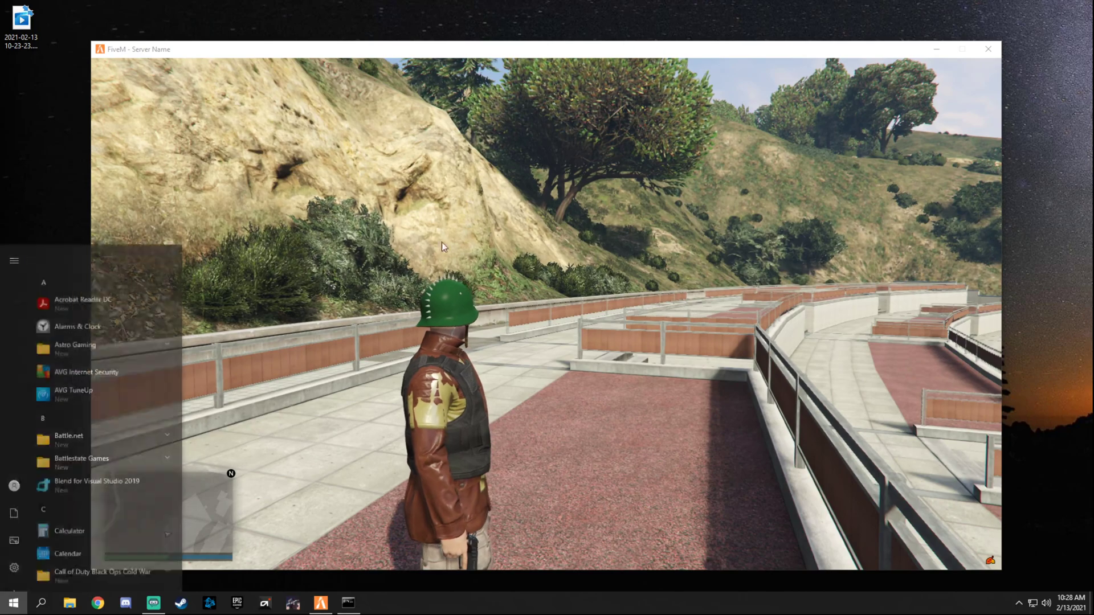